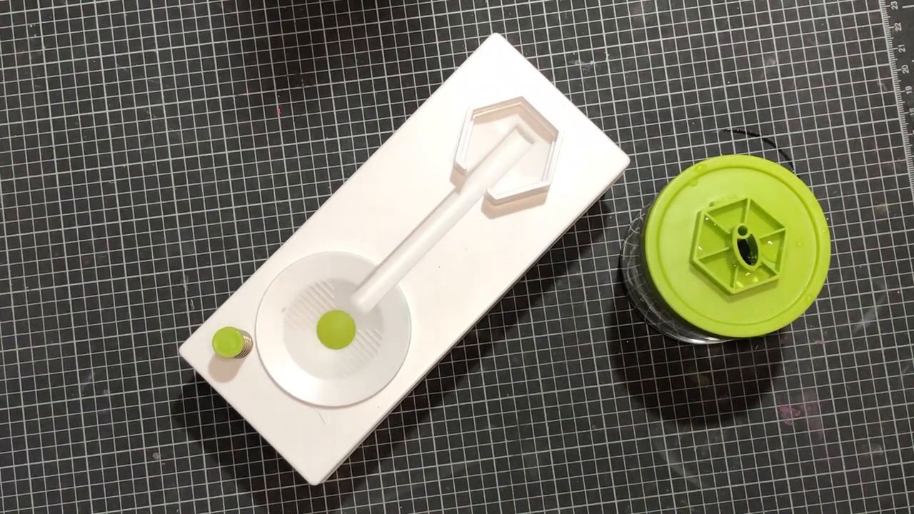
pyautogui.click(336, 328)
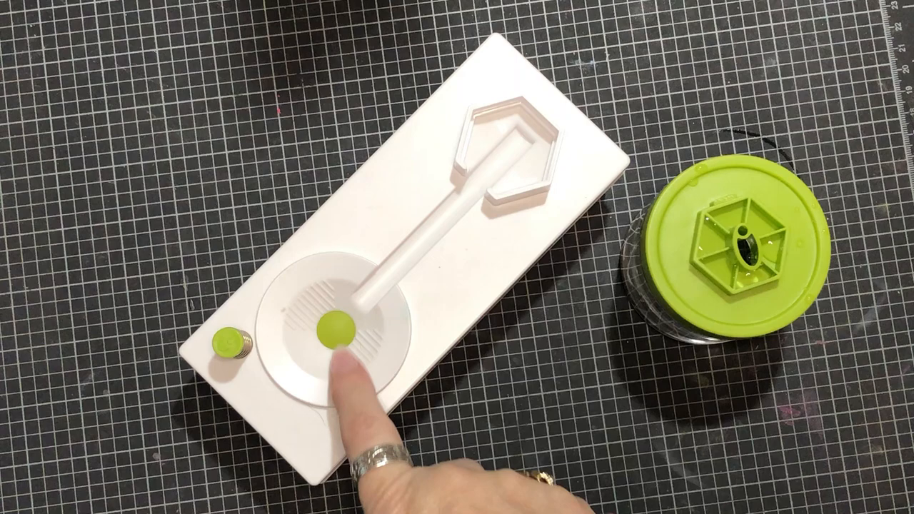